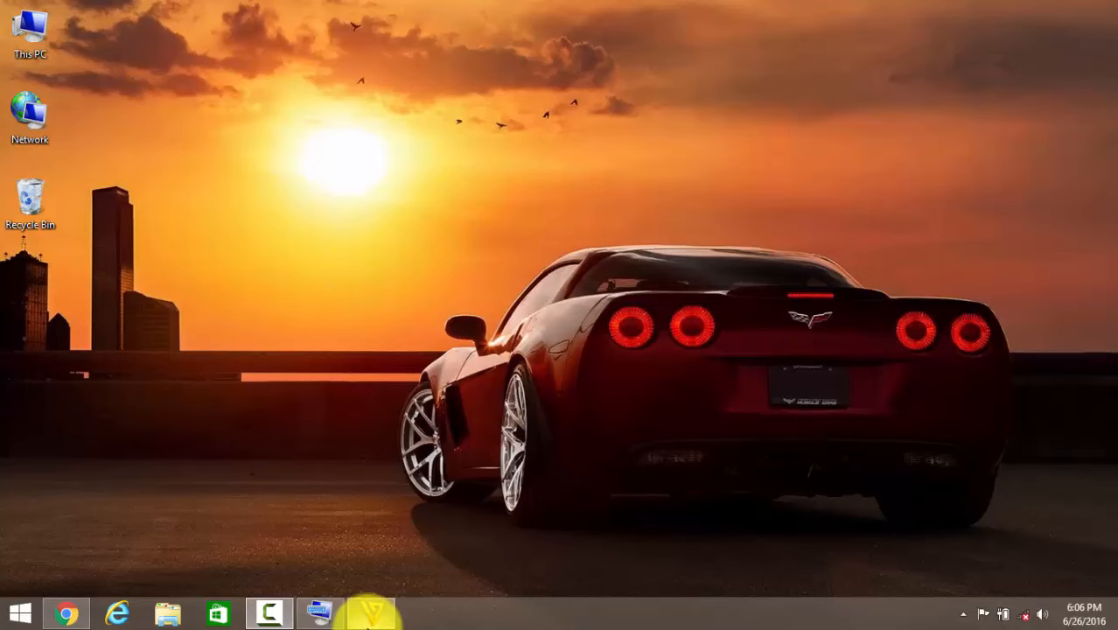
Launch Freemake Video Converter from the taskbar so its main window appears.
{"action": "left_click", "coordinate": [370, 612]}
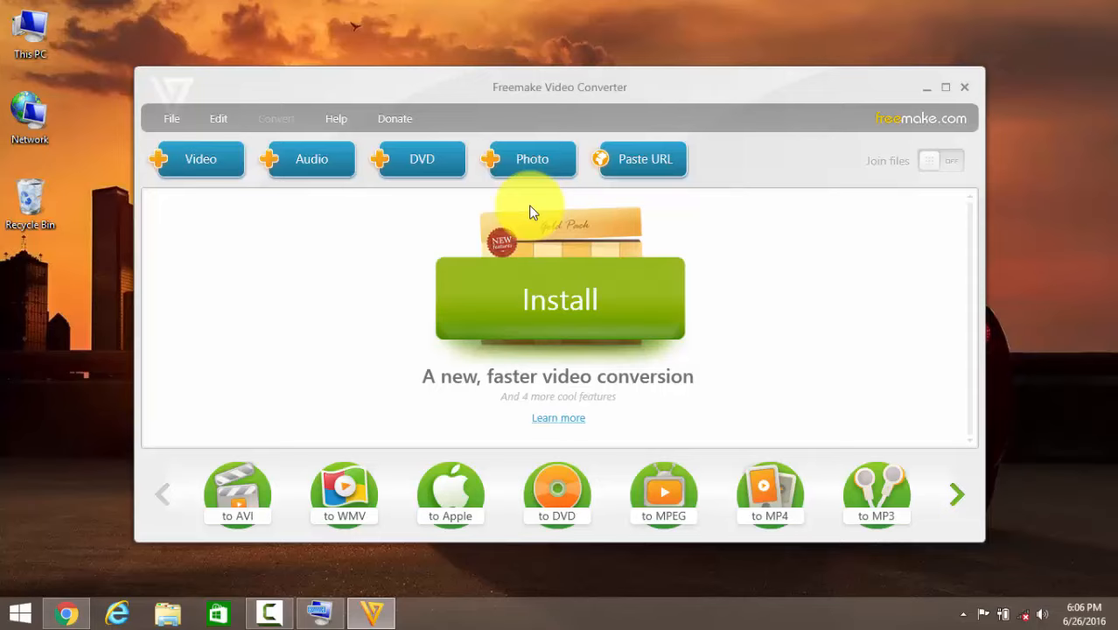
{"action": "mouse_move", "coordinate": [752, 457]}
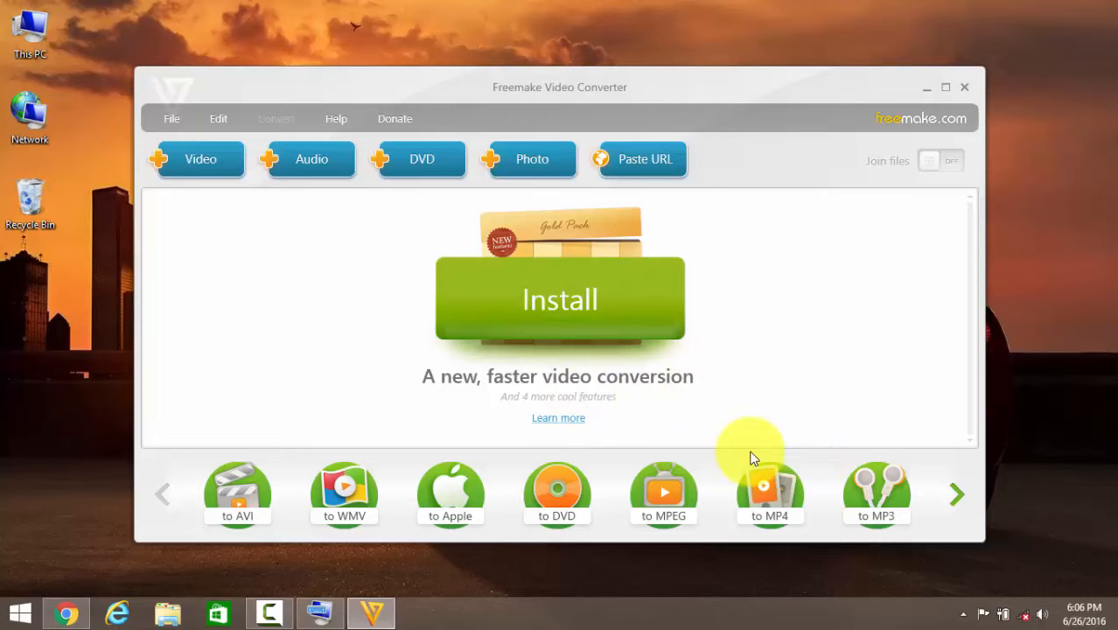
{"action": "mouse_move", "coordinate": [210, 301]}
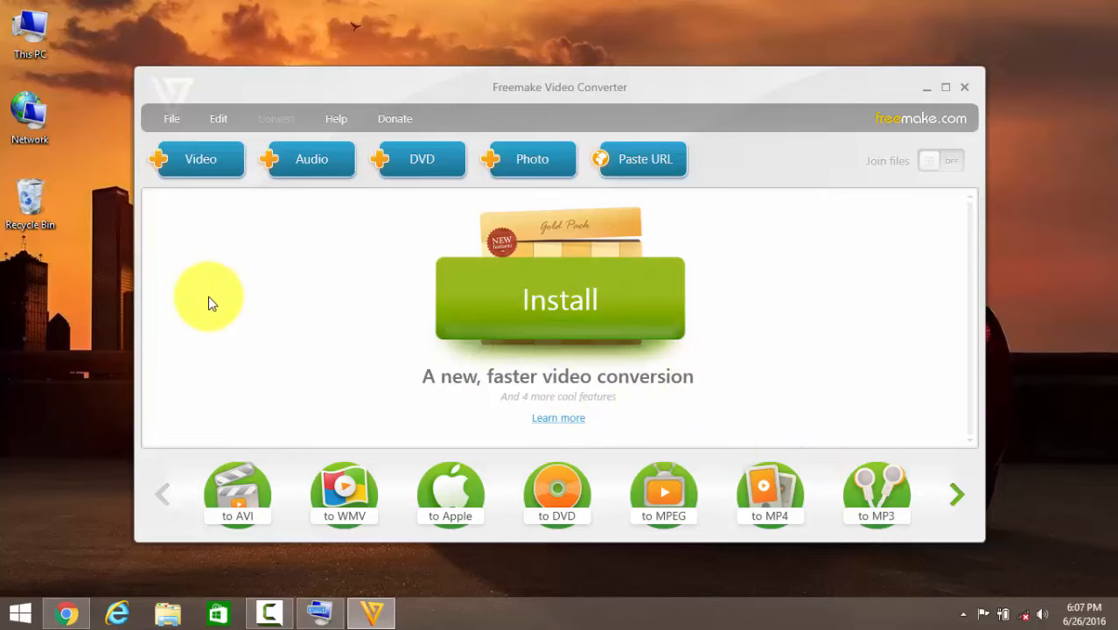
Add sample.mp4 from the Videos folder to the conversion list.
{"action": "left_click", "coordinate": [200, 157]}
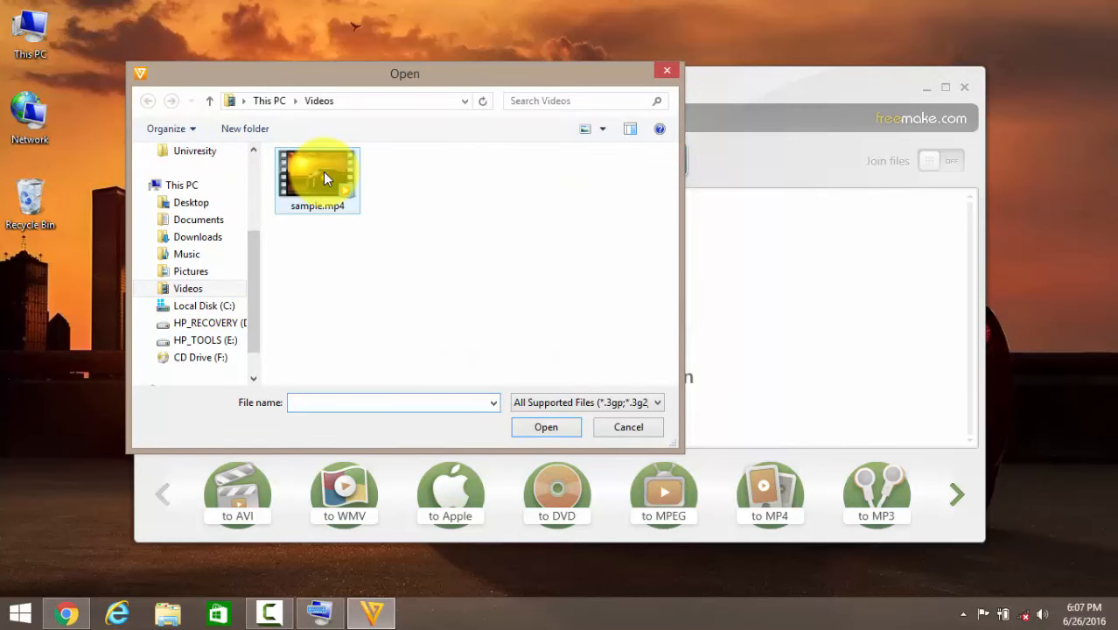
{"action": "left_click", "coordinate": [317, 175]}
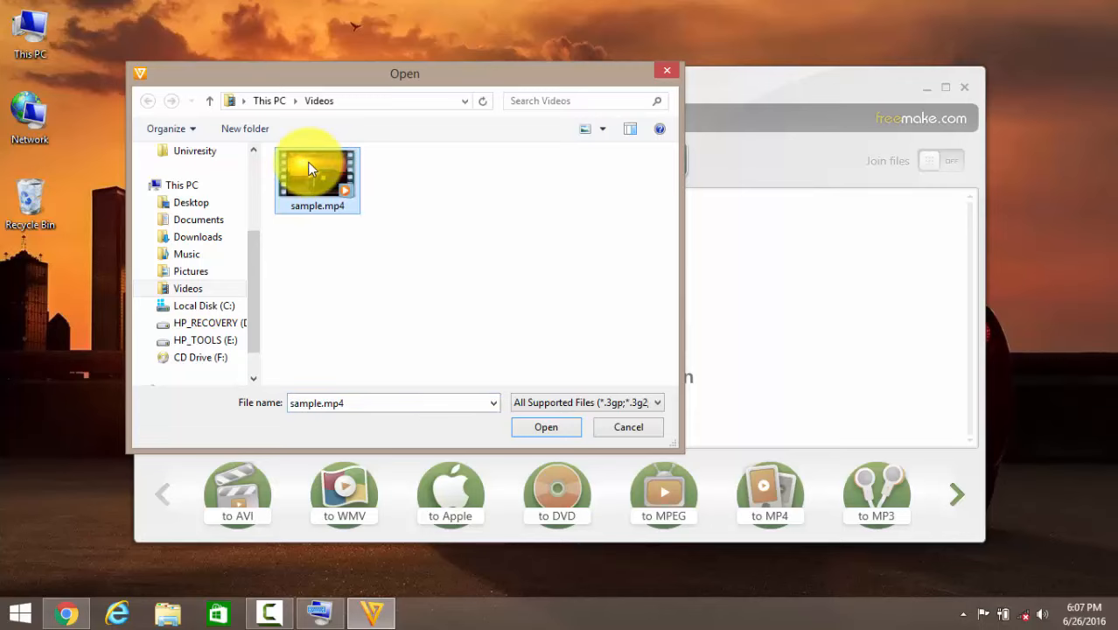
{"action": "left_click", "coordinate": [546, 427]}
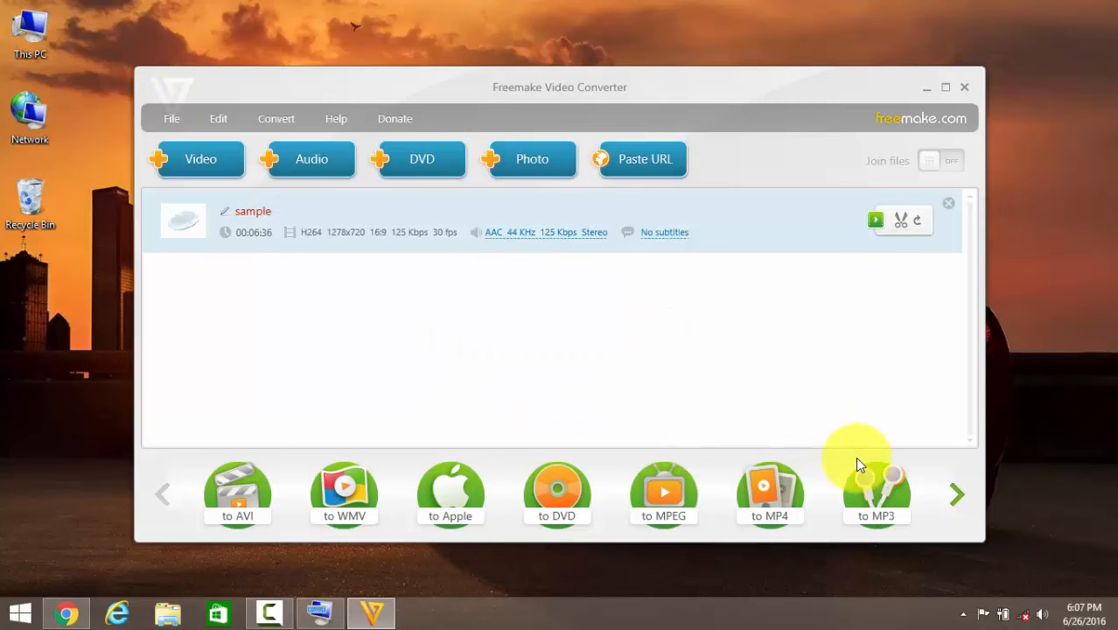
Choose MP3 output saved as sample.mp3 on the Desktop with the 192 Kbps preset.
{"action": "left_click", "coordinate": [875, 494]}
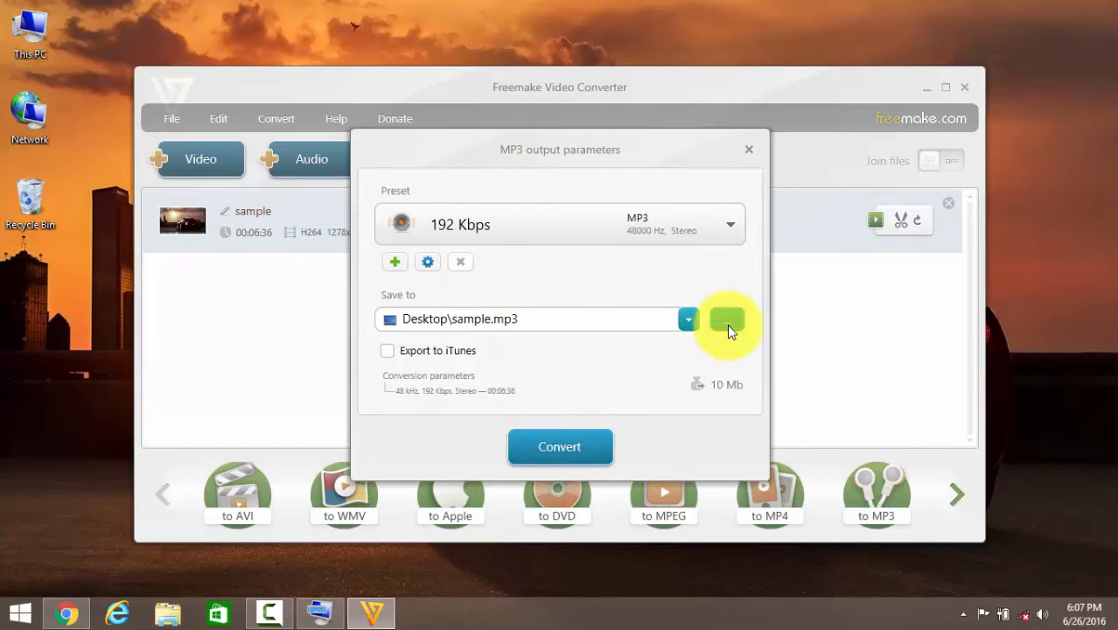
{"action": "left_click", "coordinate": [729, 318]}
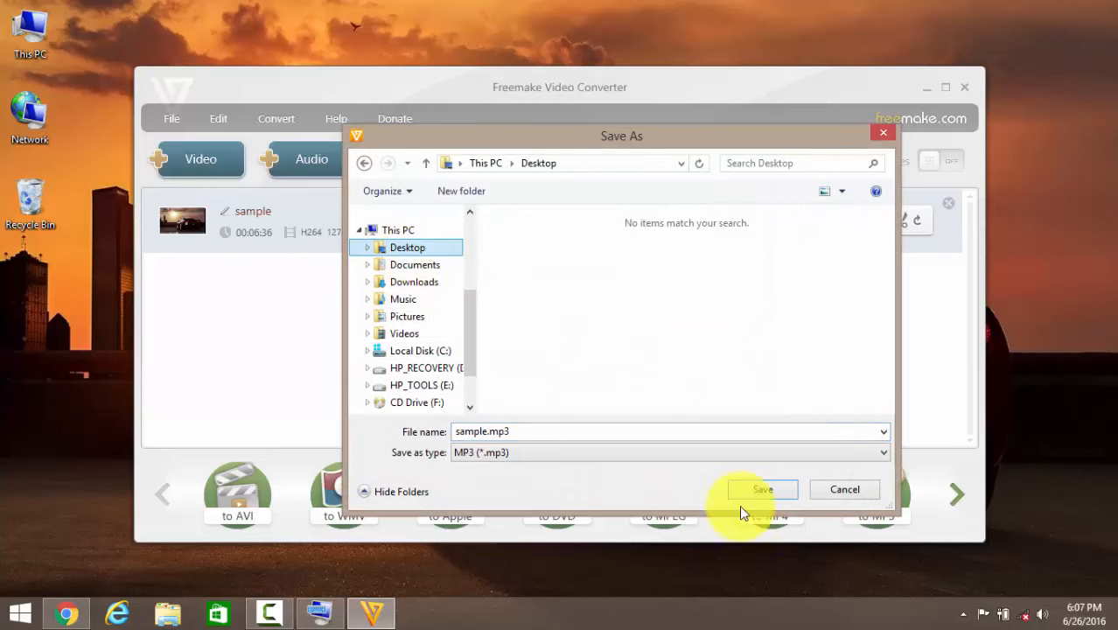
{"action": "left_click", "coordinate": [762, 490]}
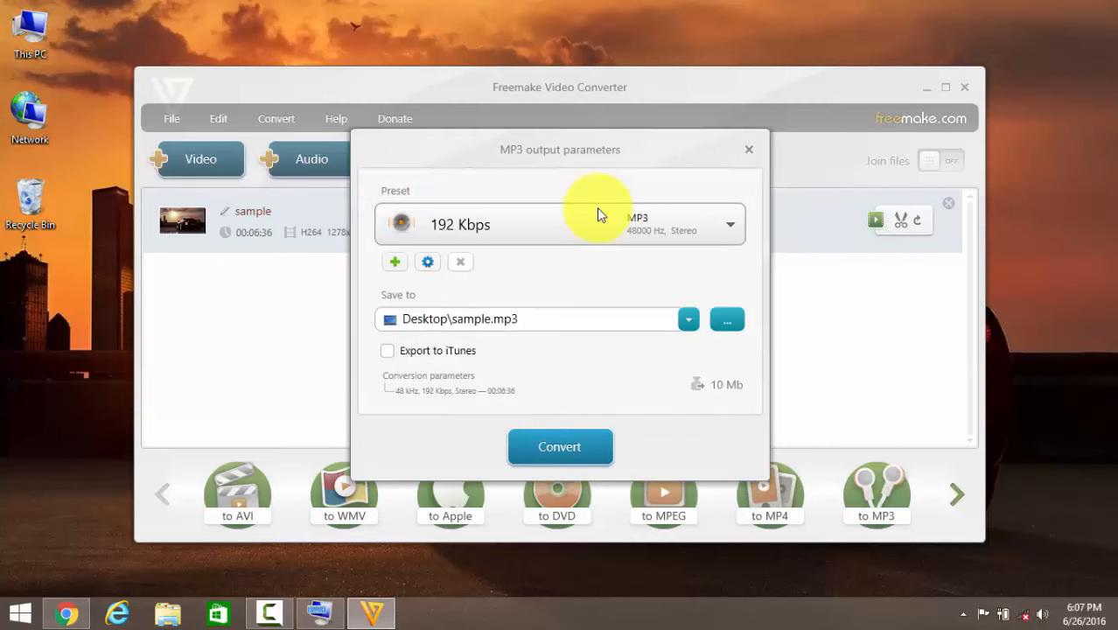
{"action": "left_click", "coordinate": [730, 224]}
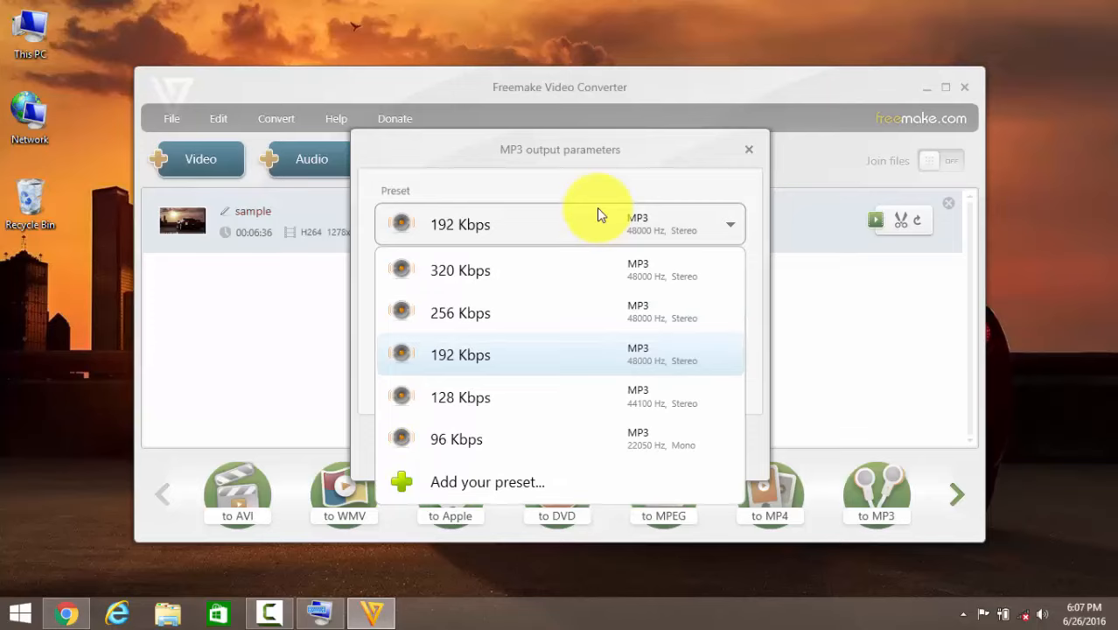
{"action": "left_click", "coordinate": [461, 354]}
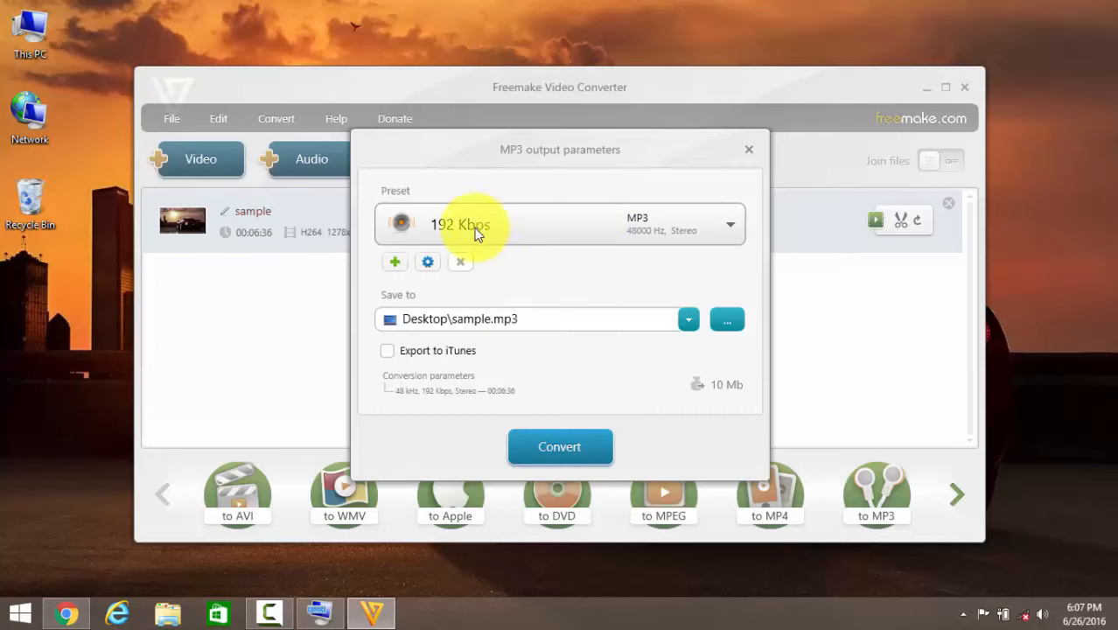
{"action": "mouse_move", "coordinate": [553, 287]}
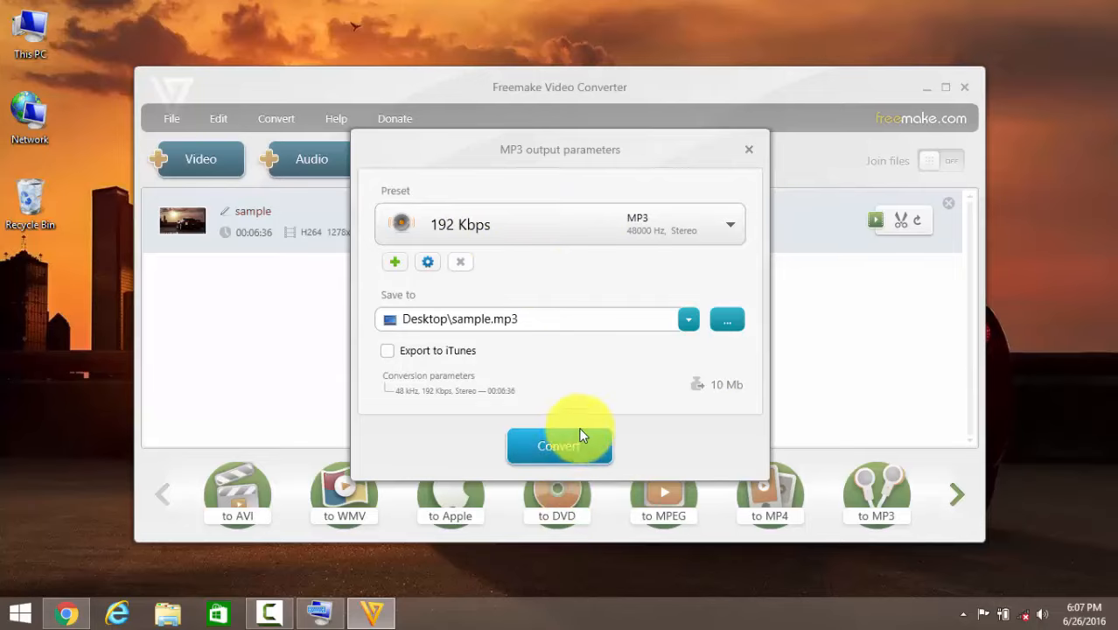
Start converting the video to sample.mp3.
{"action": "left_click", "coordinate": [560, 447]}
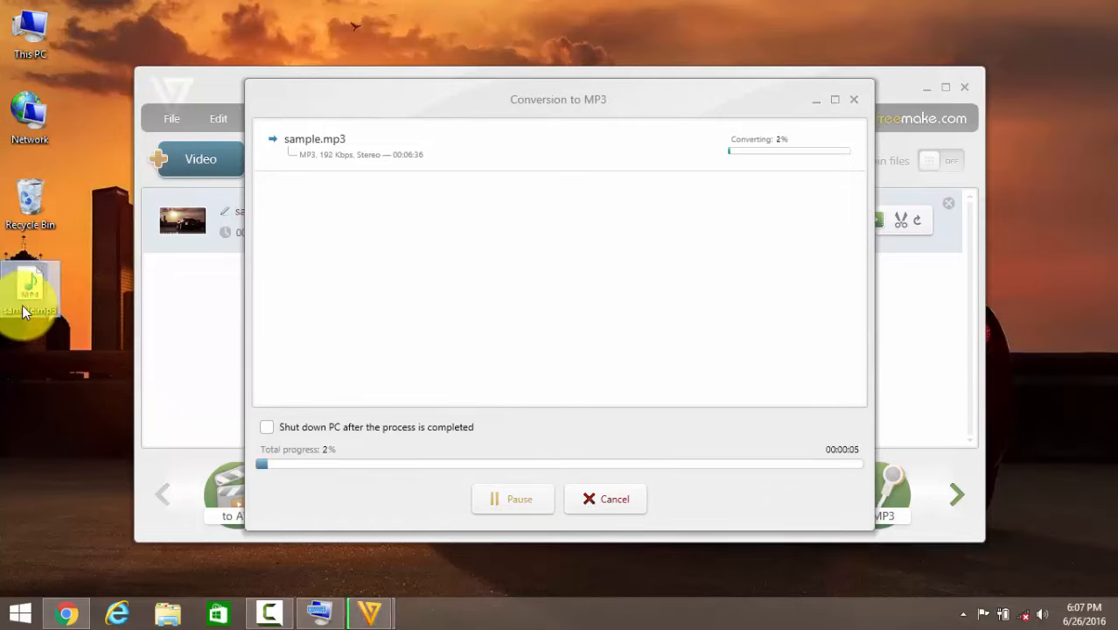
{"action": "mouse_move", "coordinate": [494, 271]}
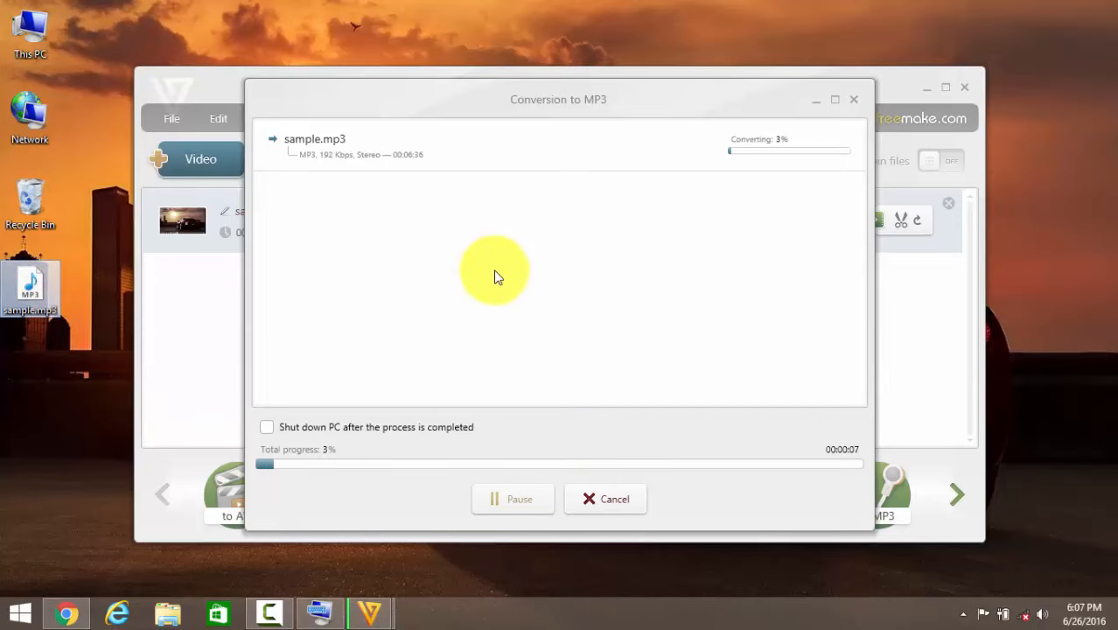